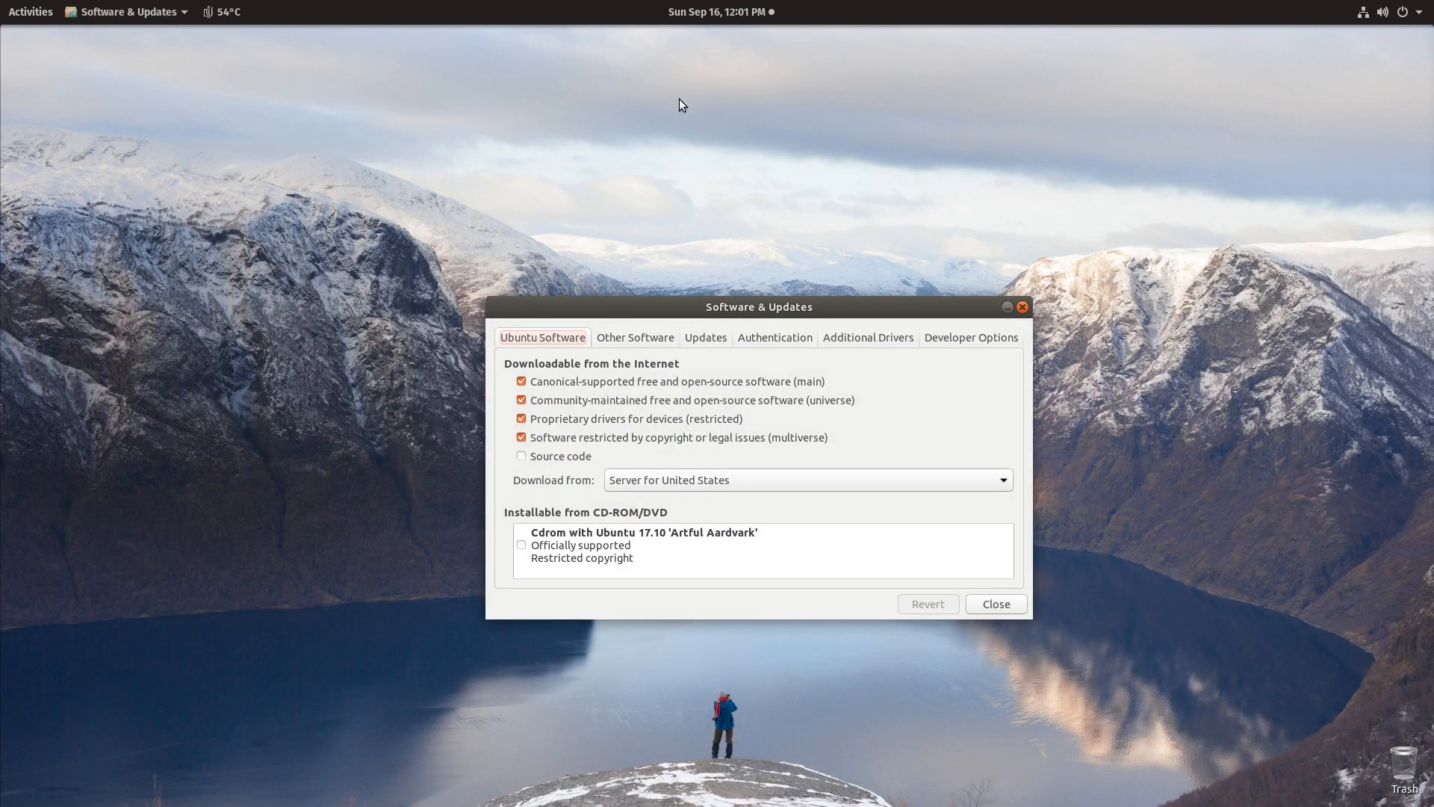
Select the NVIDIA 390 binary driver for the GTX 970, apply it and authenticate with the password
click(866, 338)
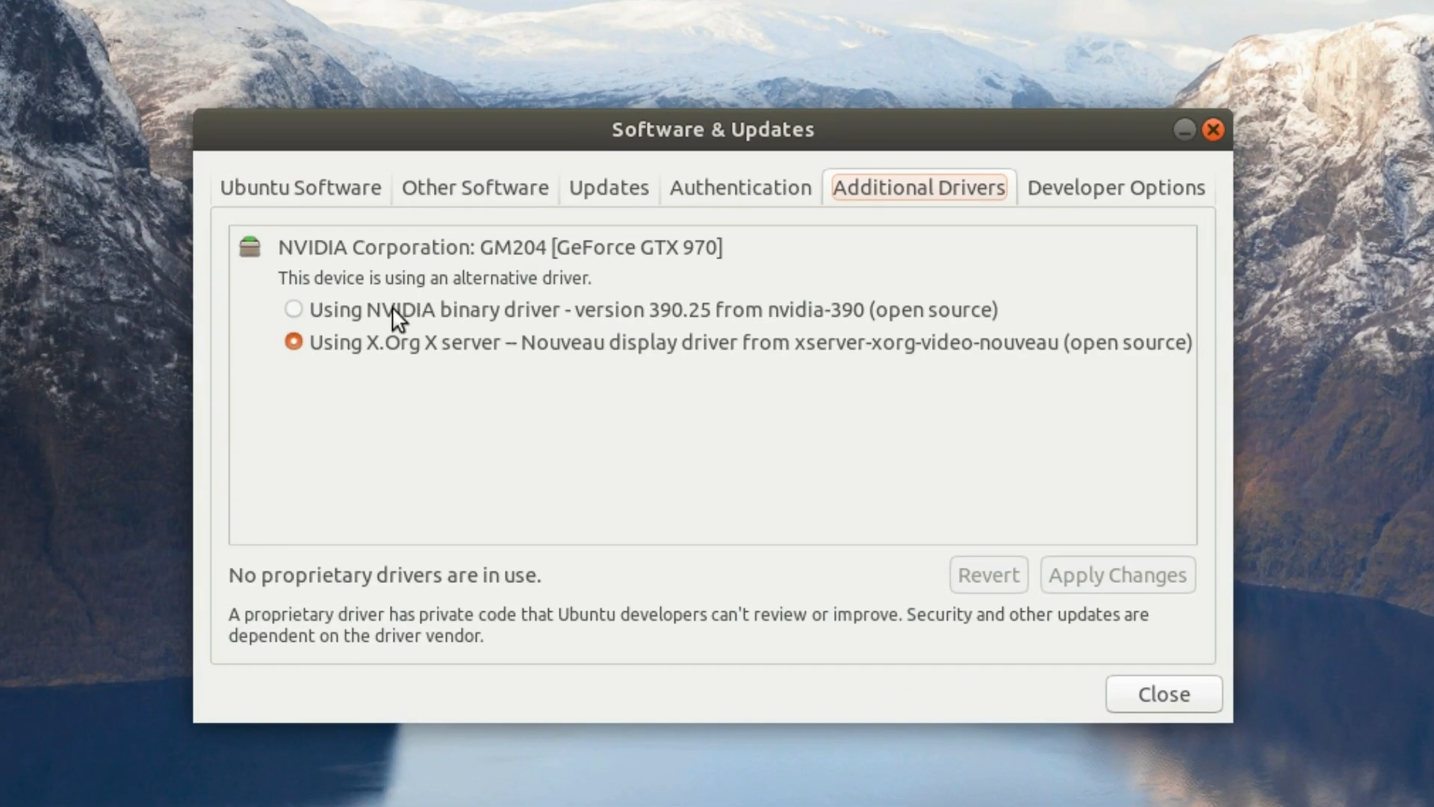
click(293, 309)
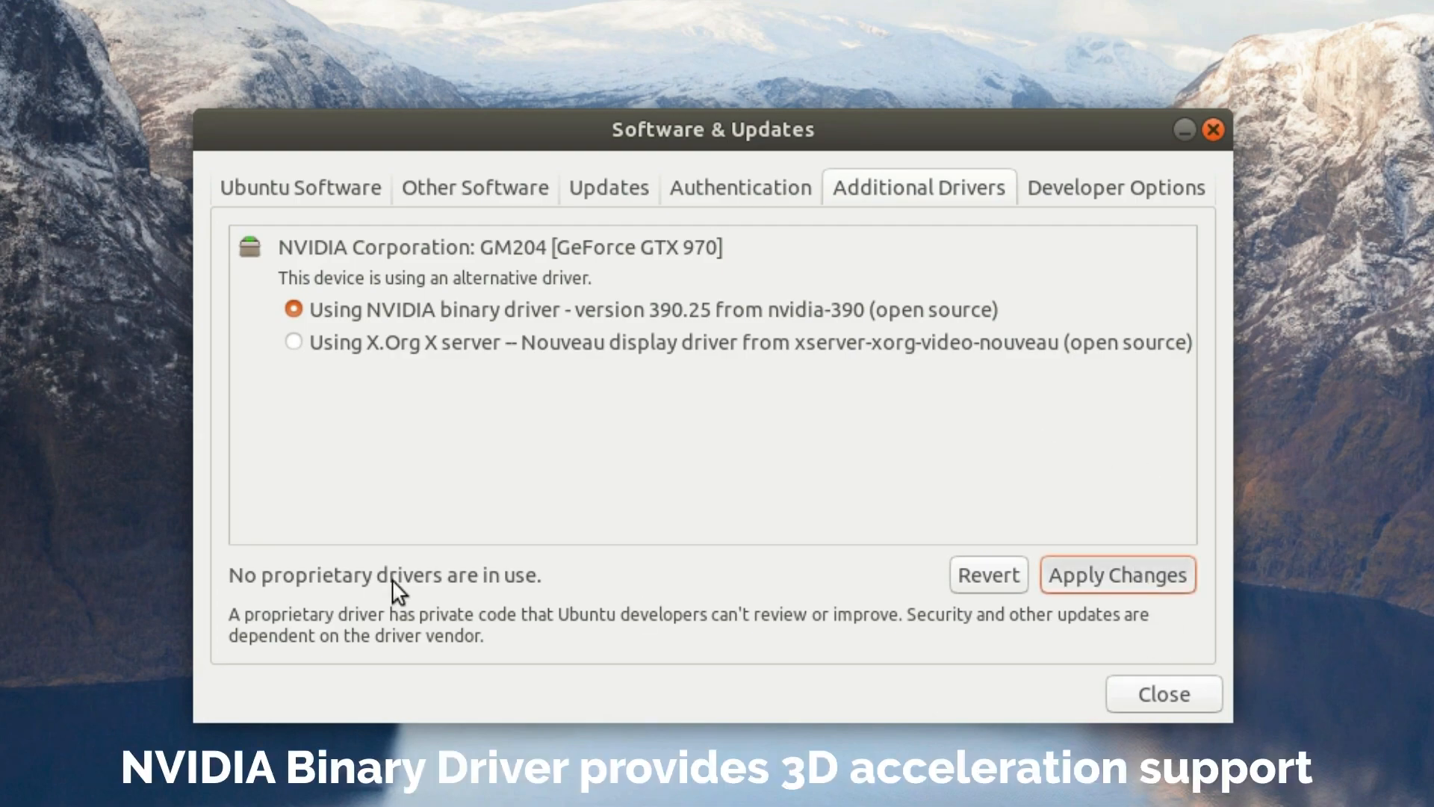
click(1118, 576)
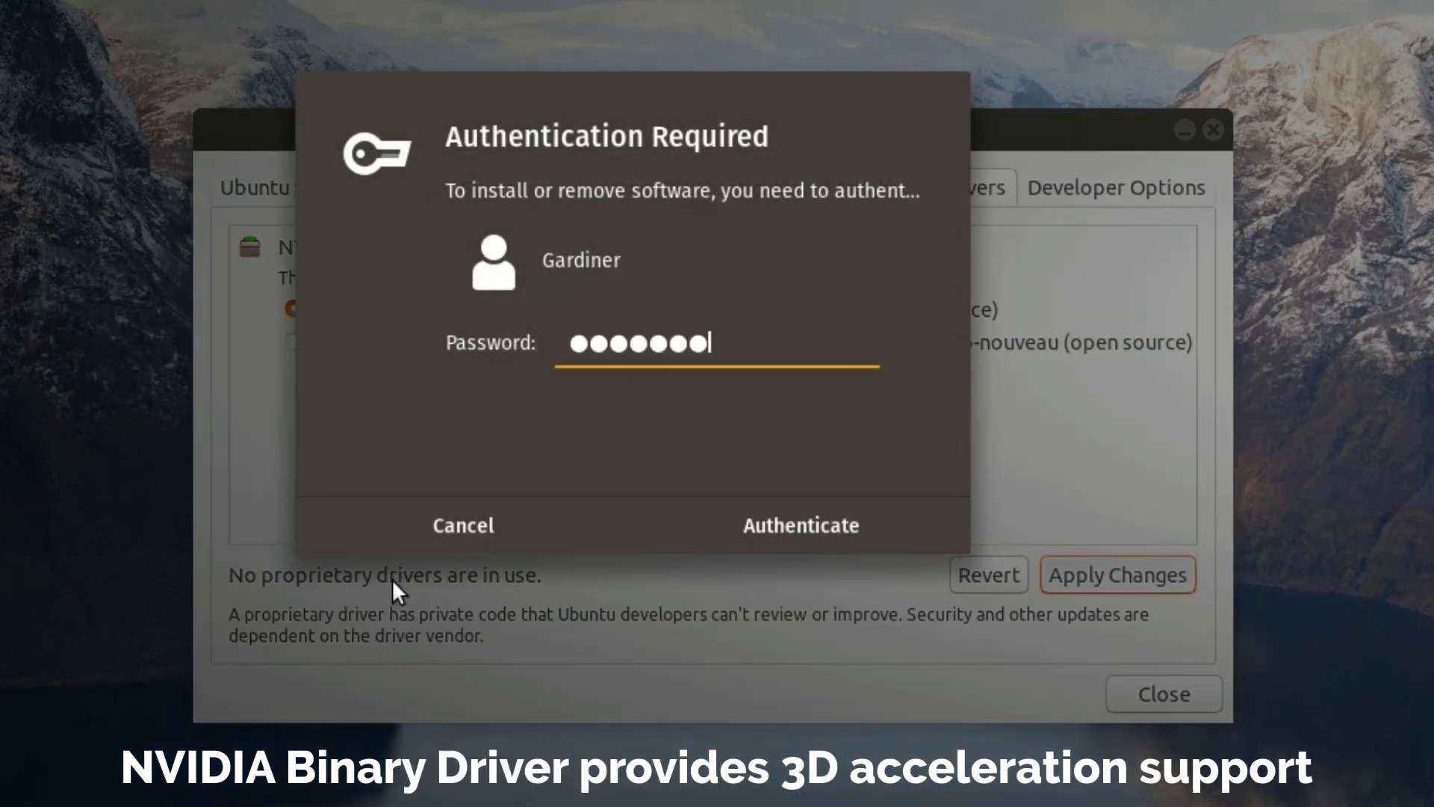
click(799, 524)
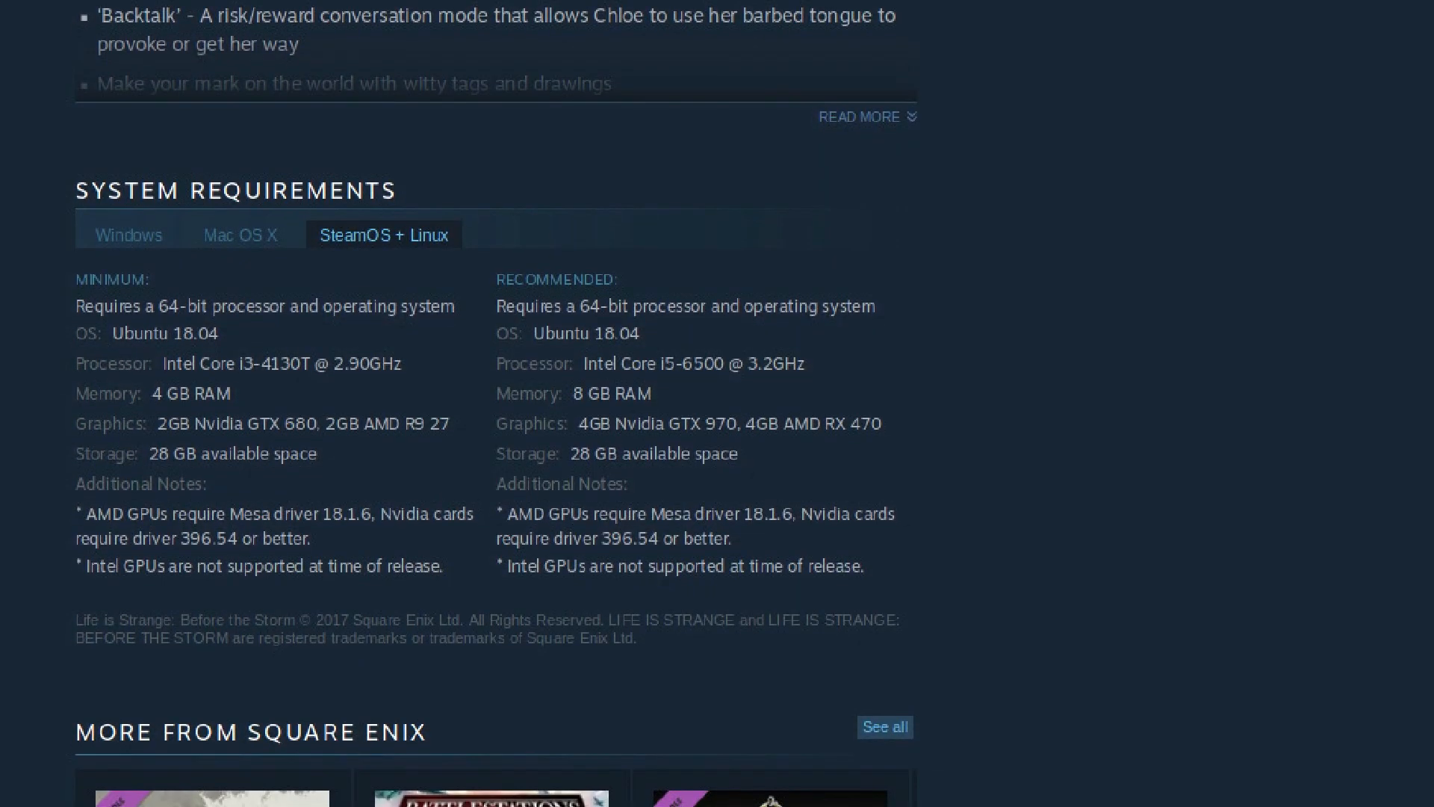
scroll(down, 3)
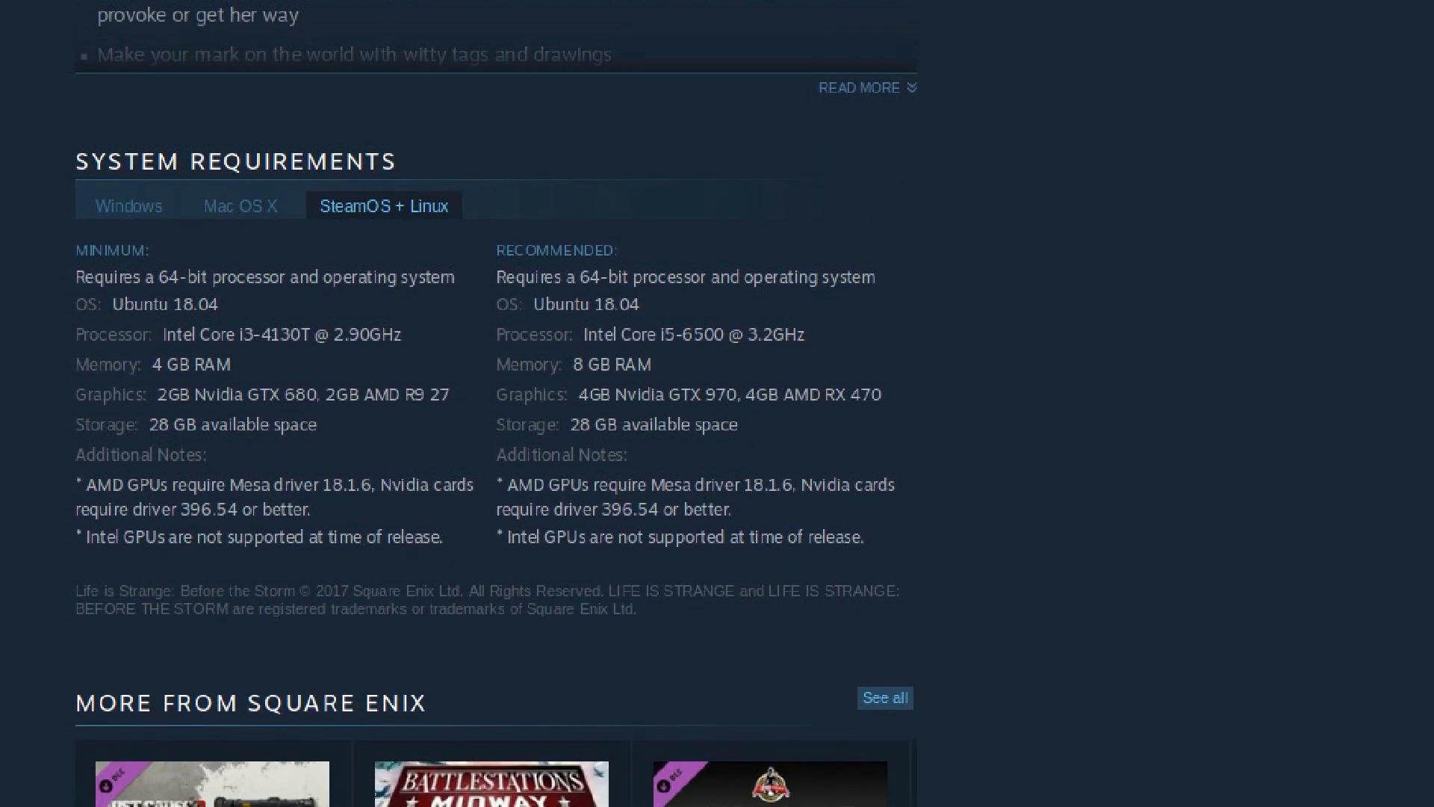
scroll(down, 3)
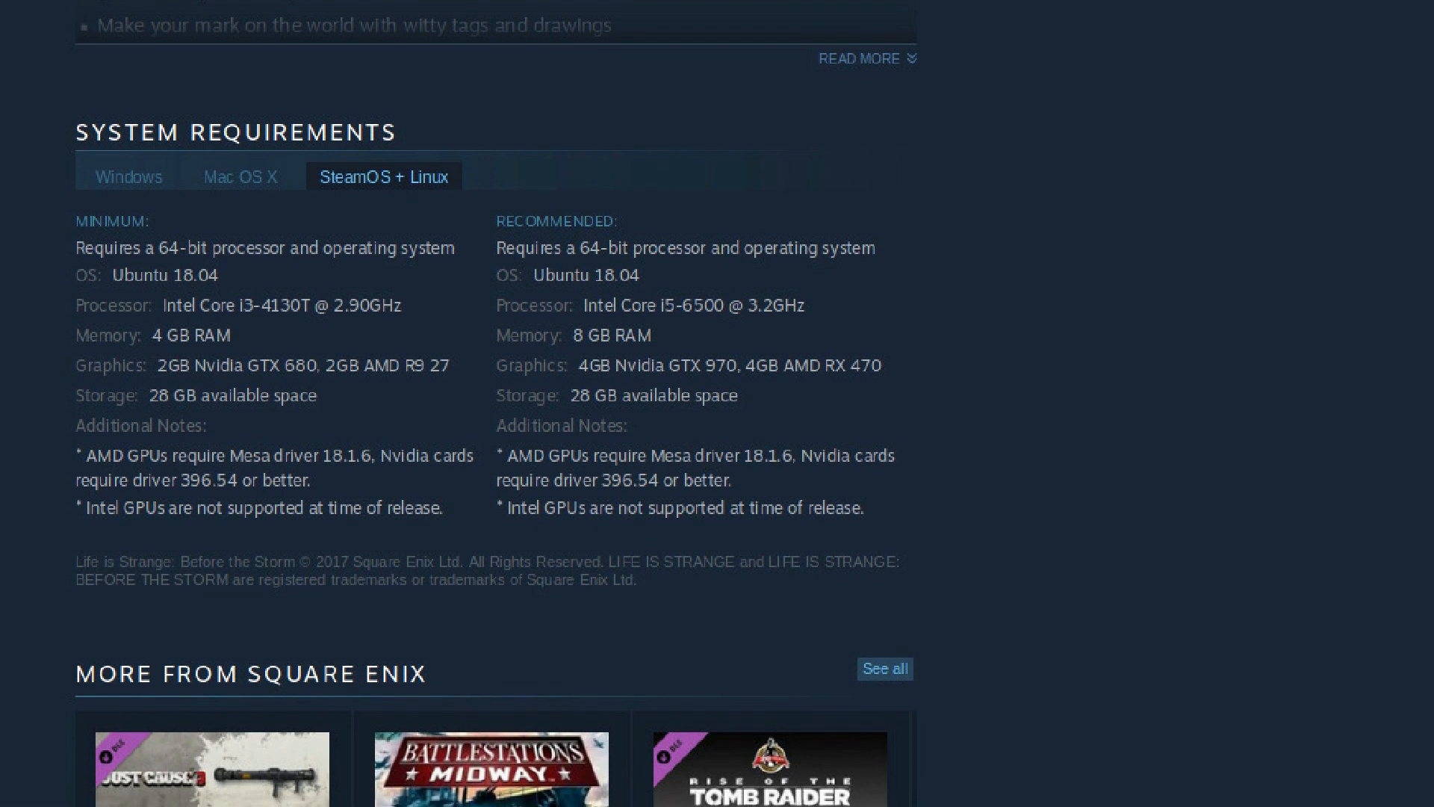
scroll(down, 3)
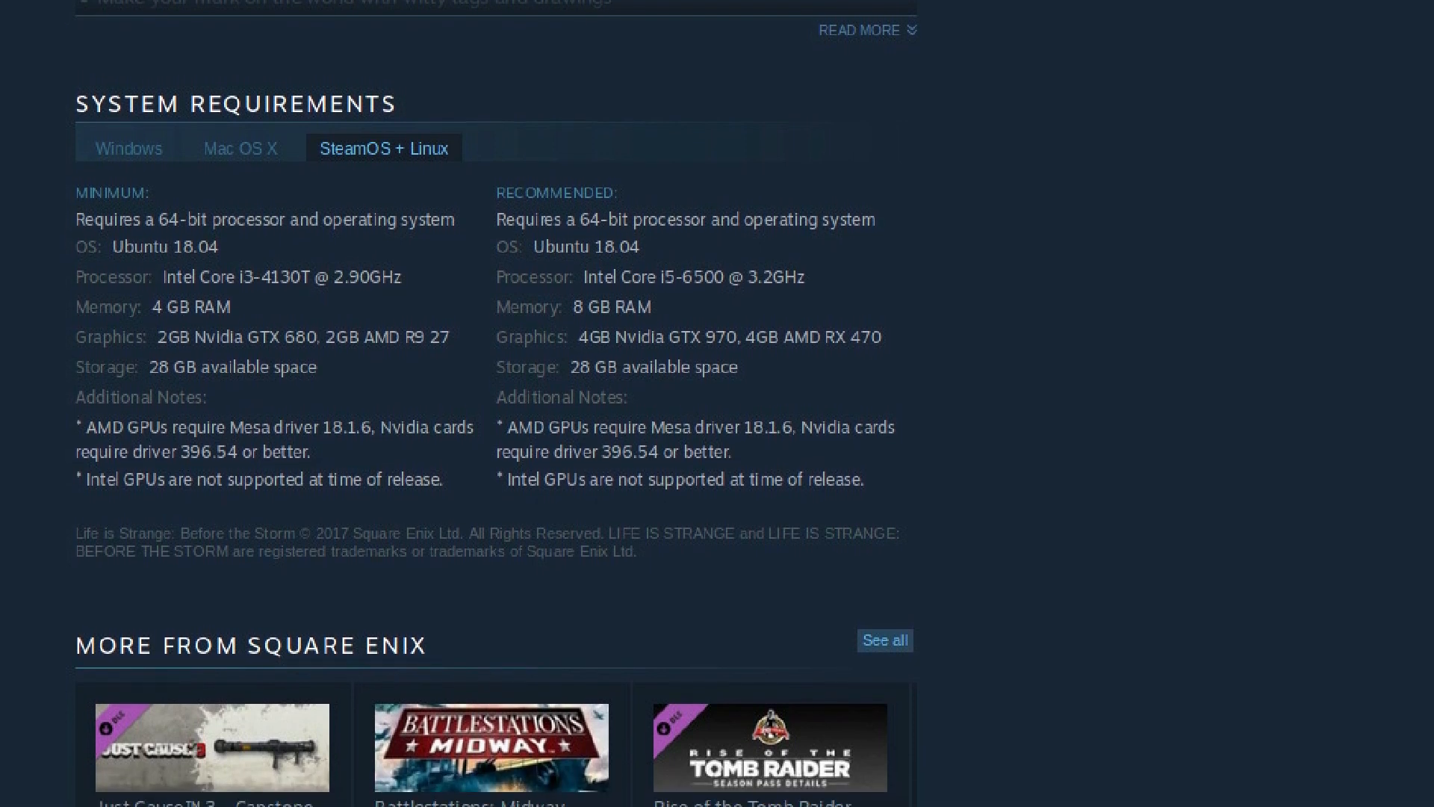
scroll(down, 3)
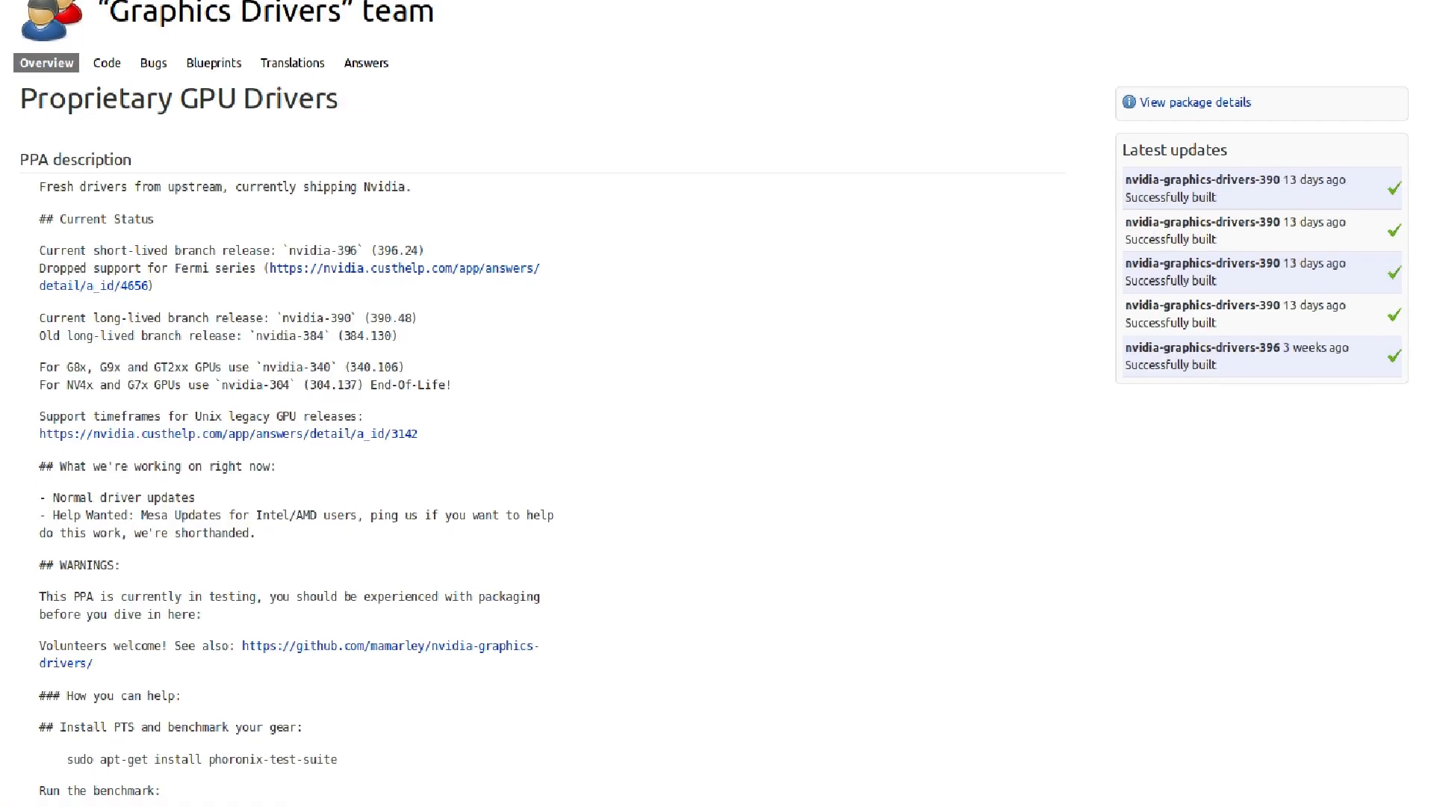
Expand 'Technical details about this PPA' on the Proprietary GPU Drivers Launchpad page to show its repository lines
scroll(down, 3)
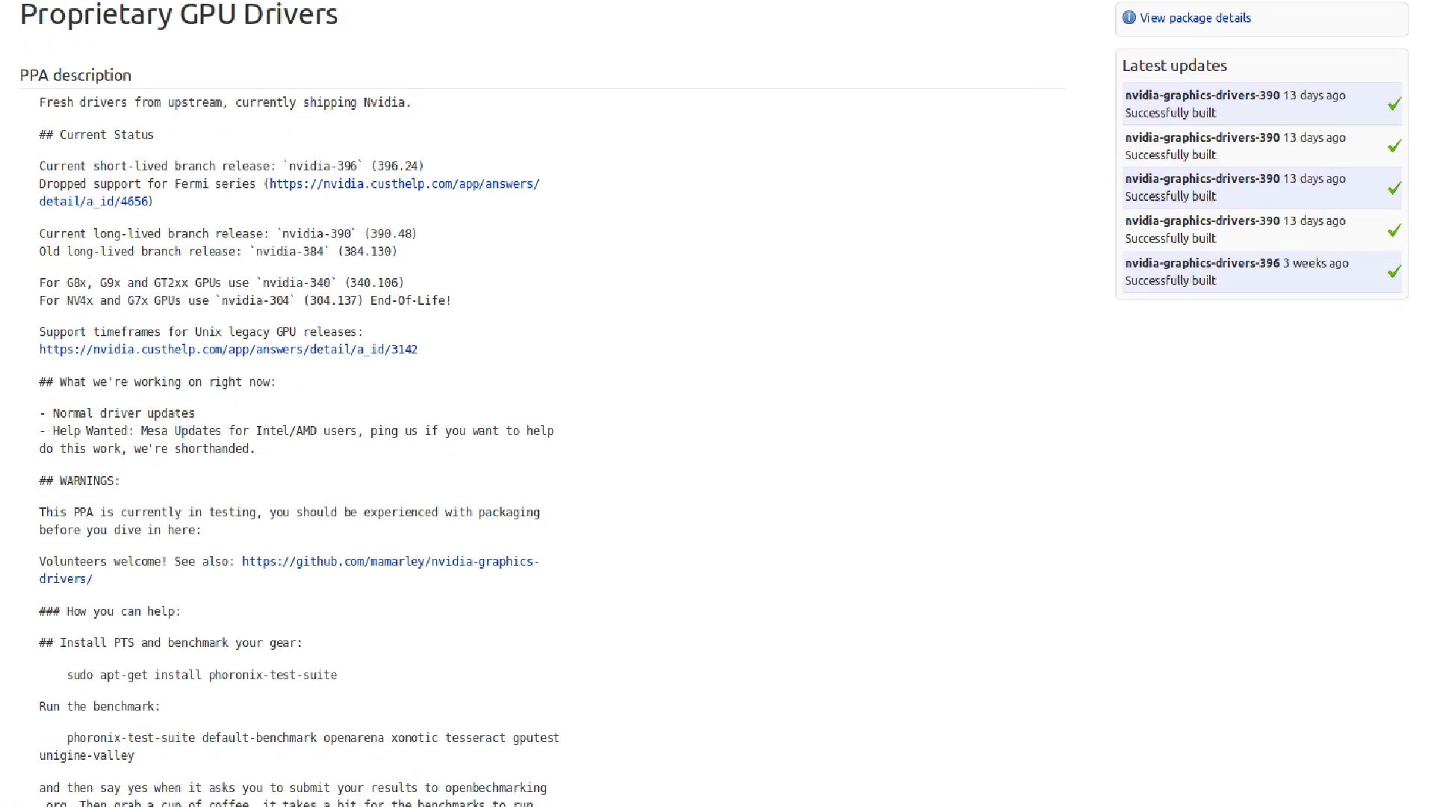
scroll(down, 3)
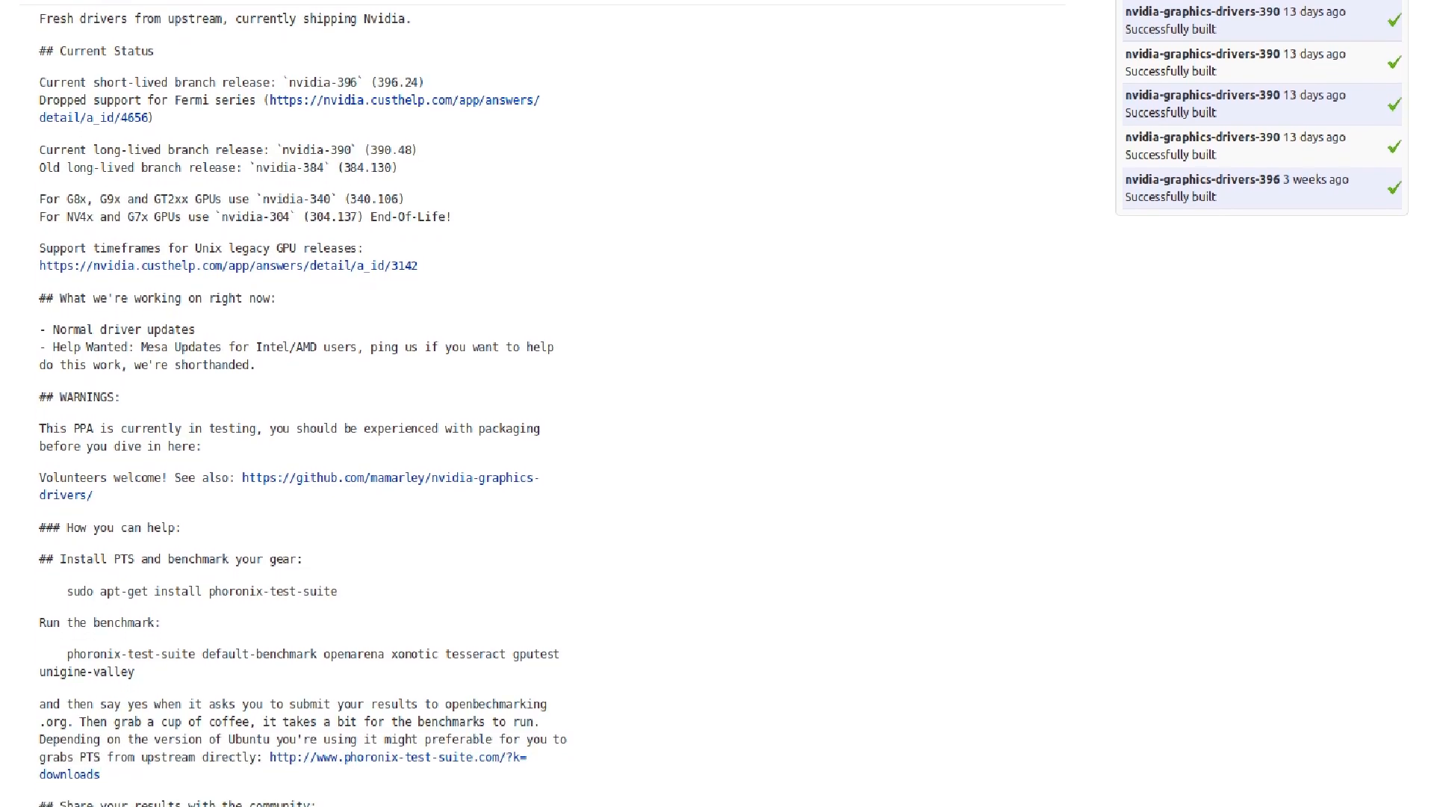
scroll(up, 3)
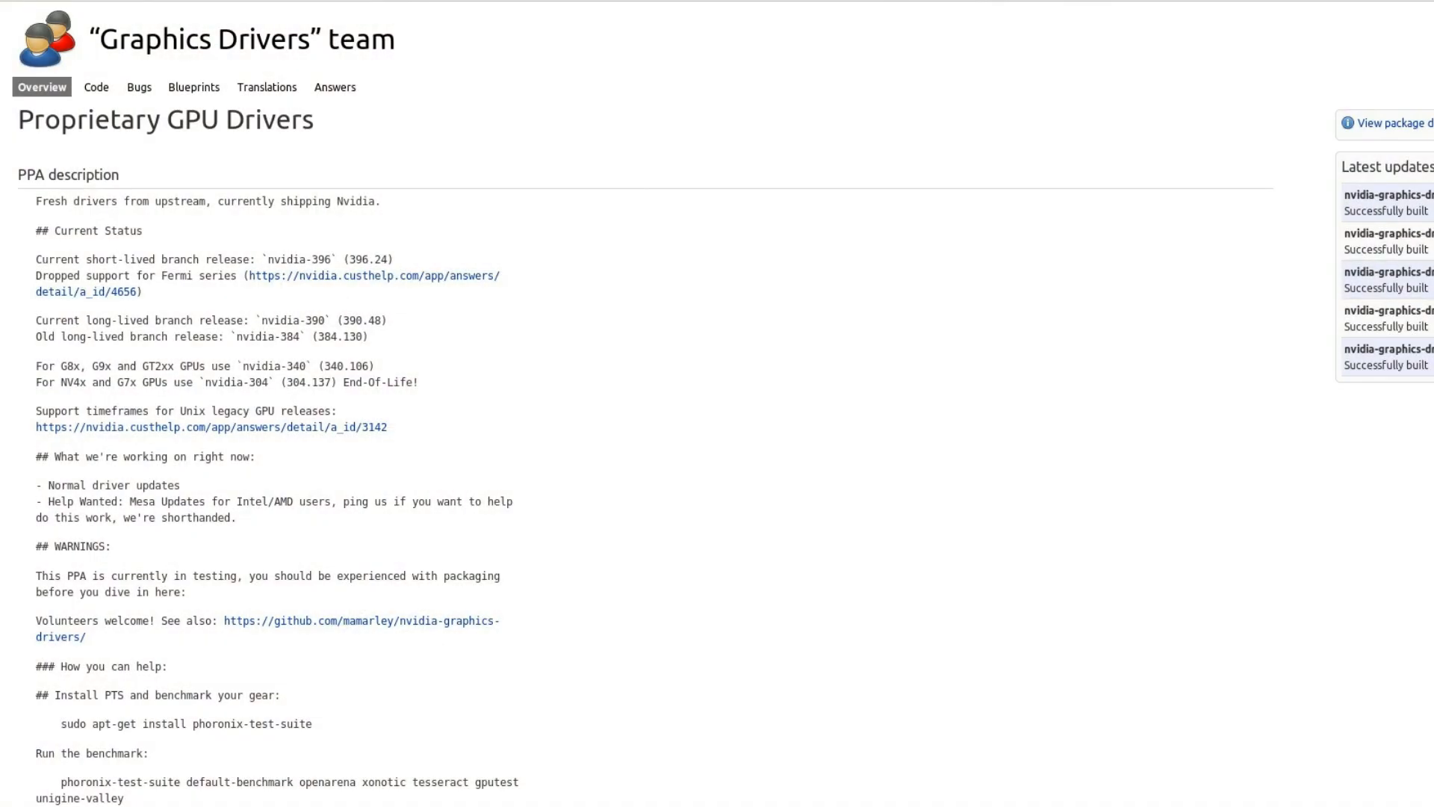
mouse_move(1413, 547)
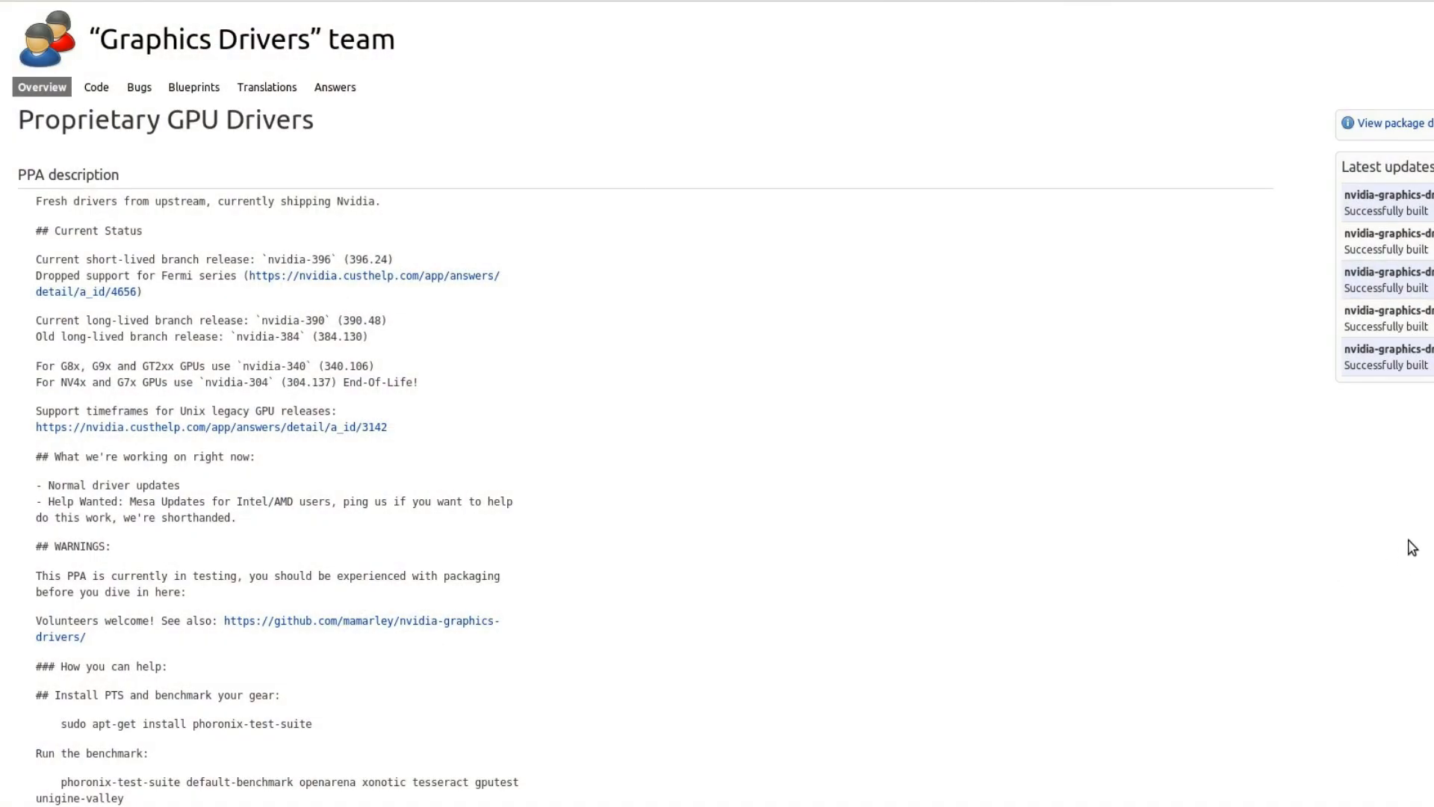
scroll(down, 3)
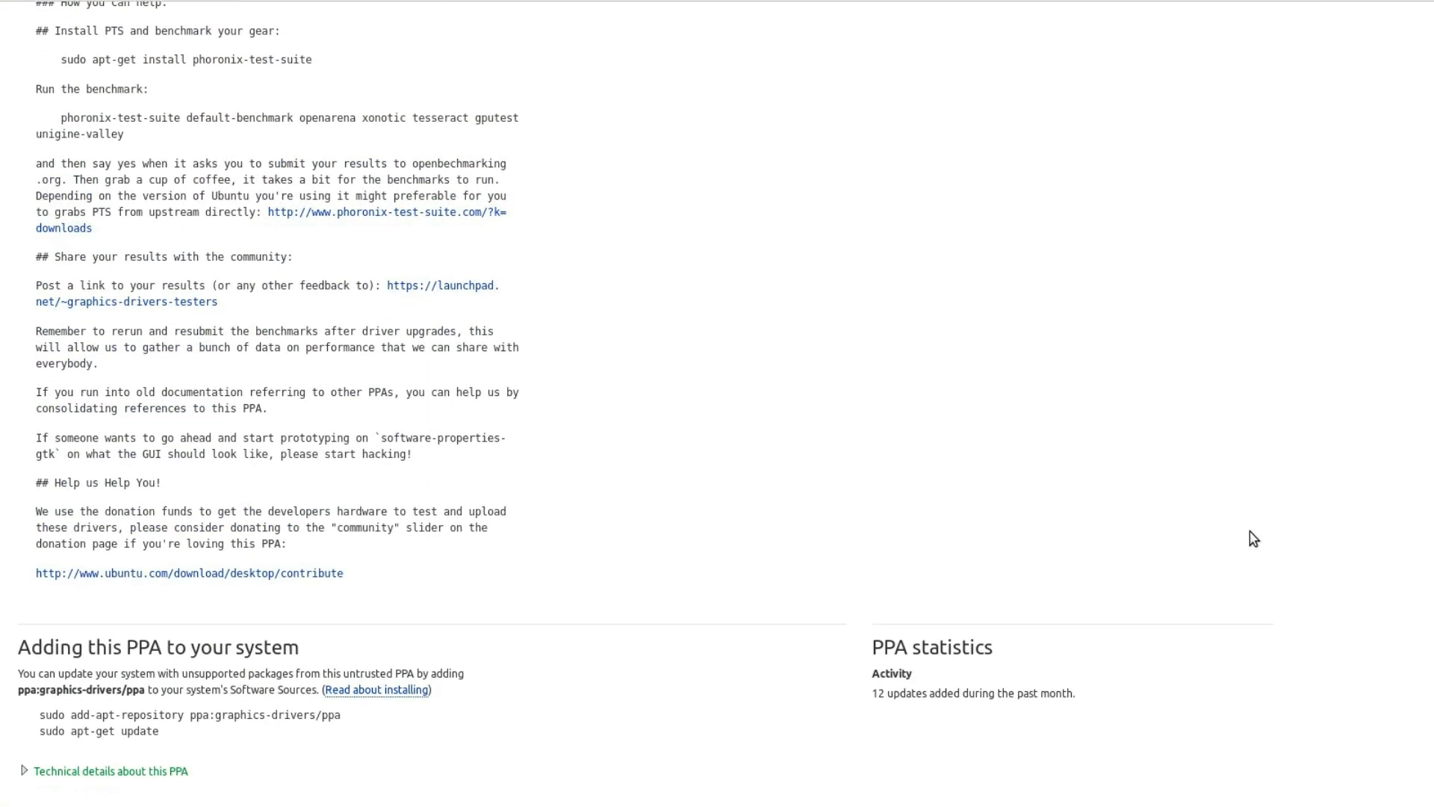
scroll(down, 3)
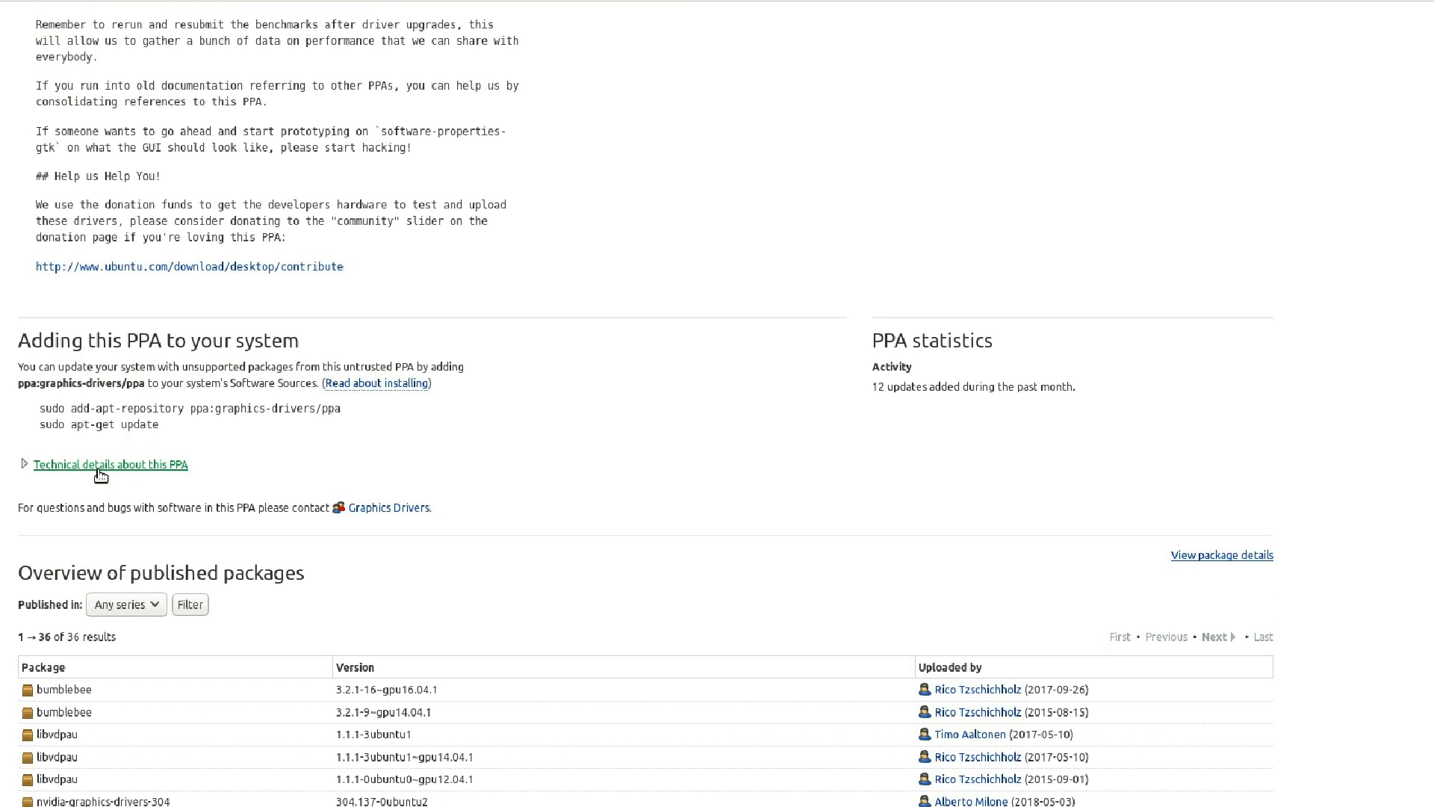
click(109, 465)
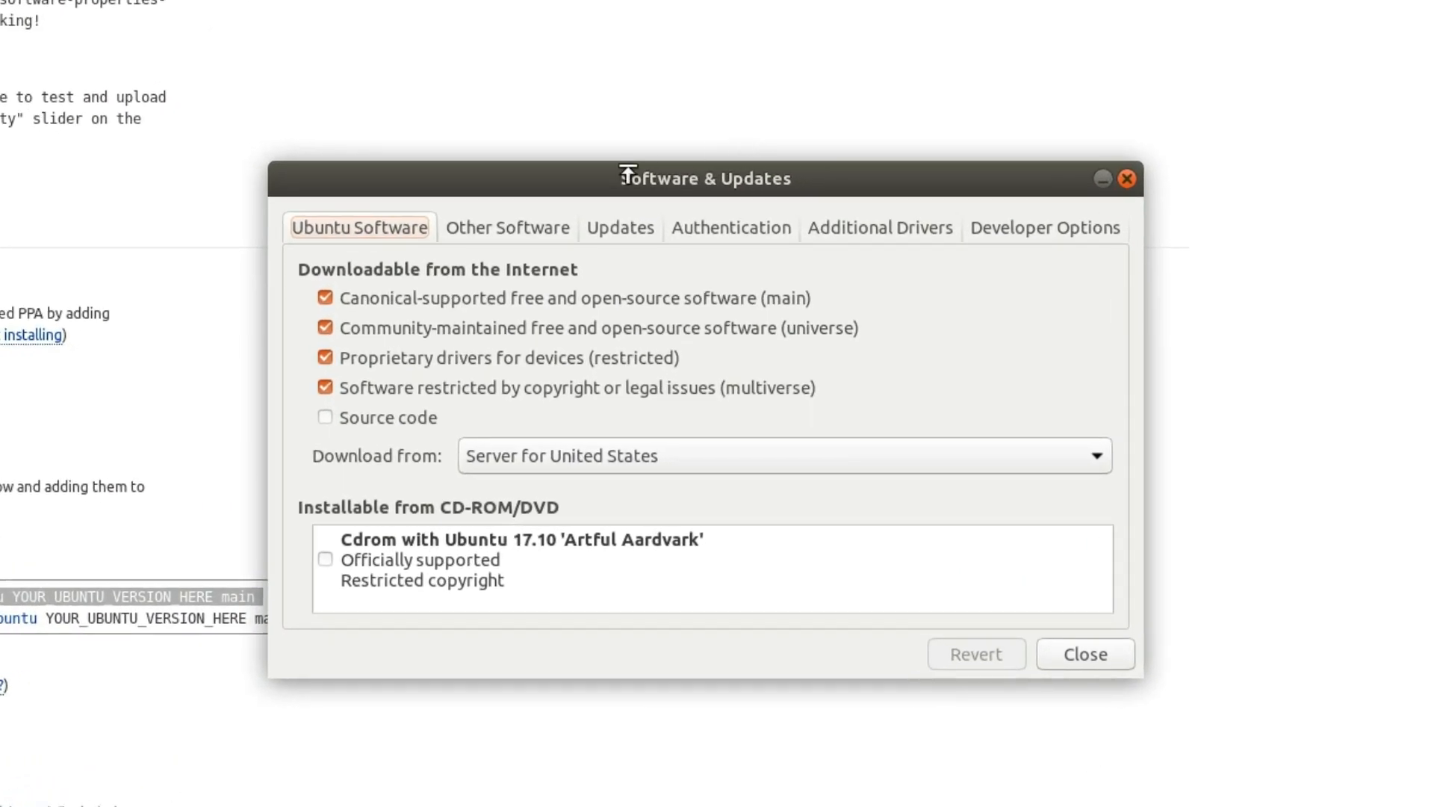
Add 'ppa:graphics-drivers/ppa/ubuntu ... main' for bionic as a new source under Other Software
click(507, 227)
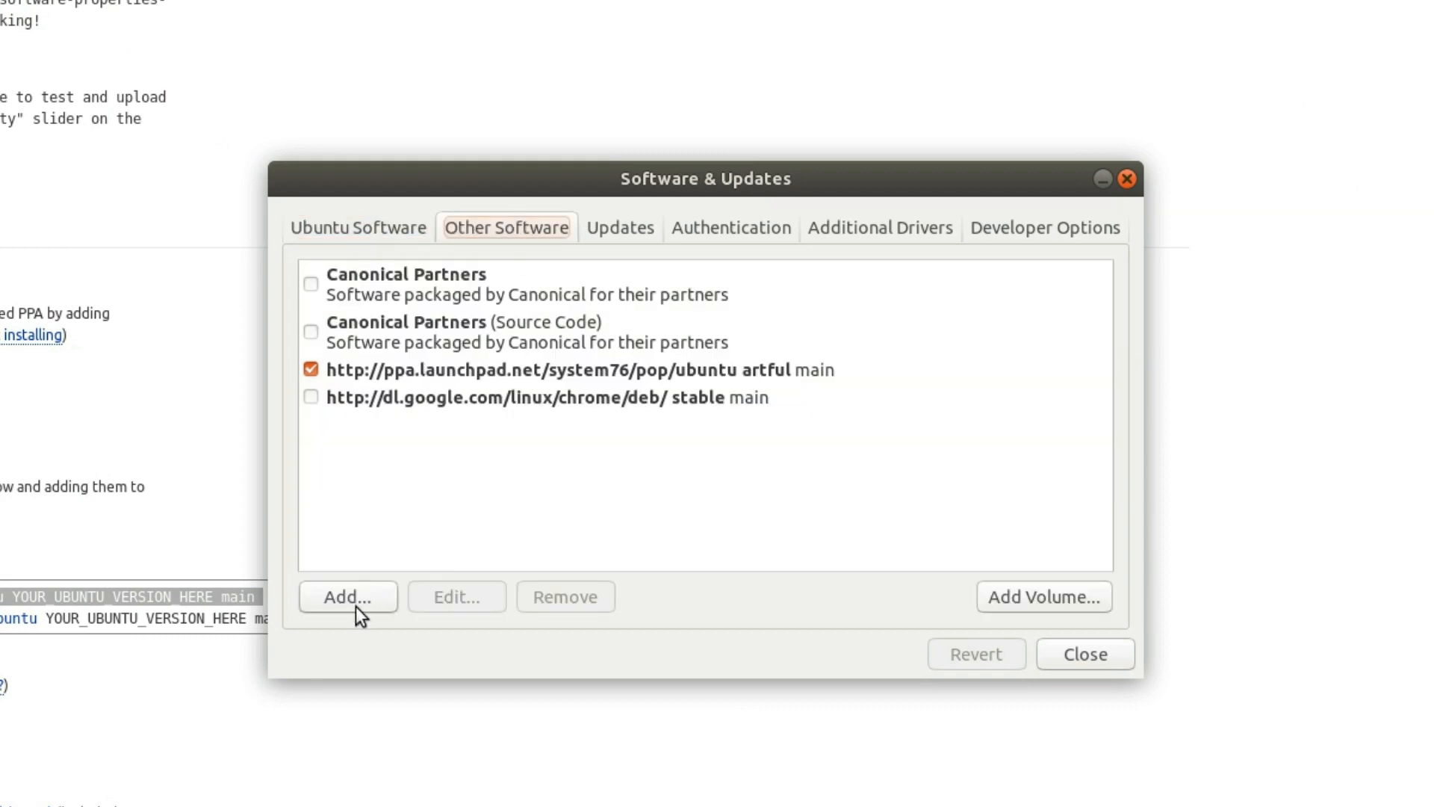
click(348, 596)
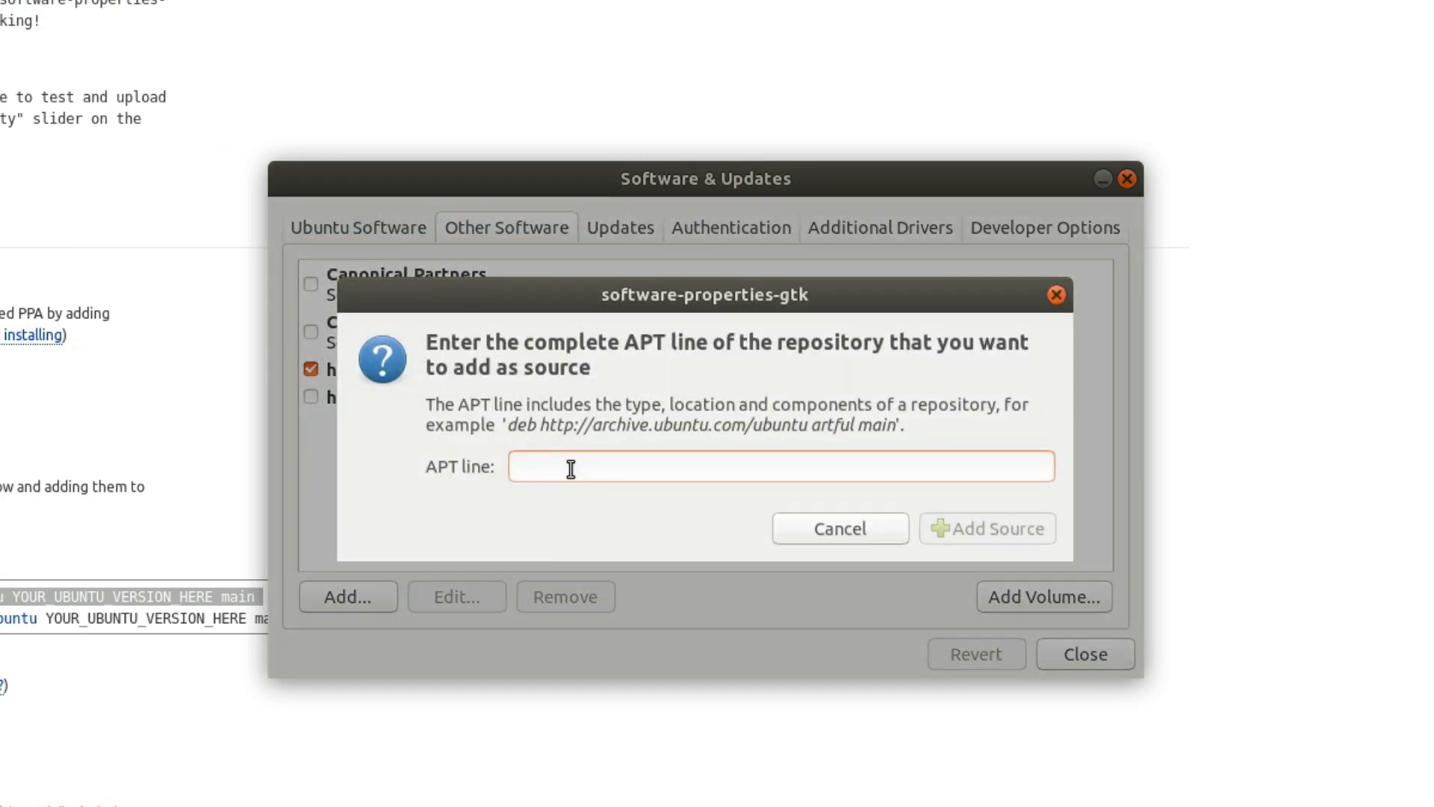
text(ppa:graphics-drivers/ppa/ubuntu YOUR_UBUNTU_VERSION_HERE main)
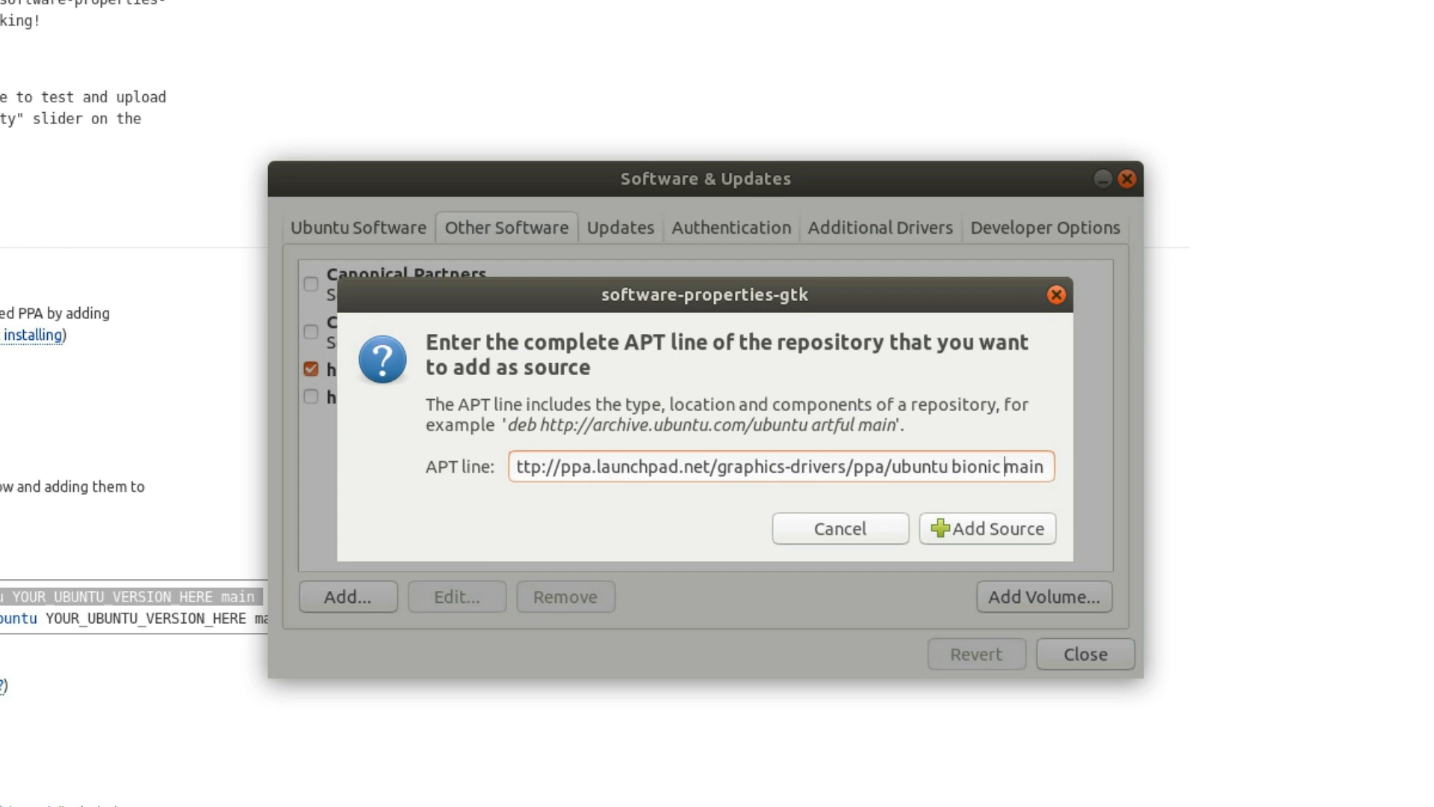
click(987, 528)
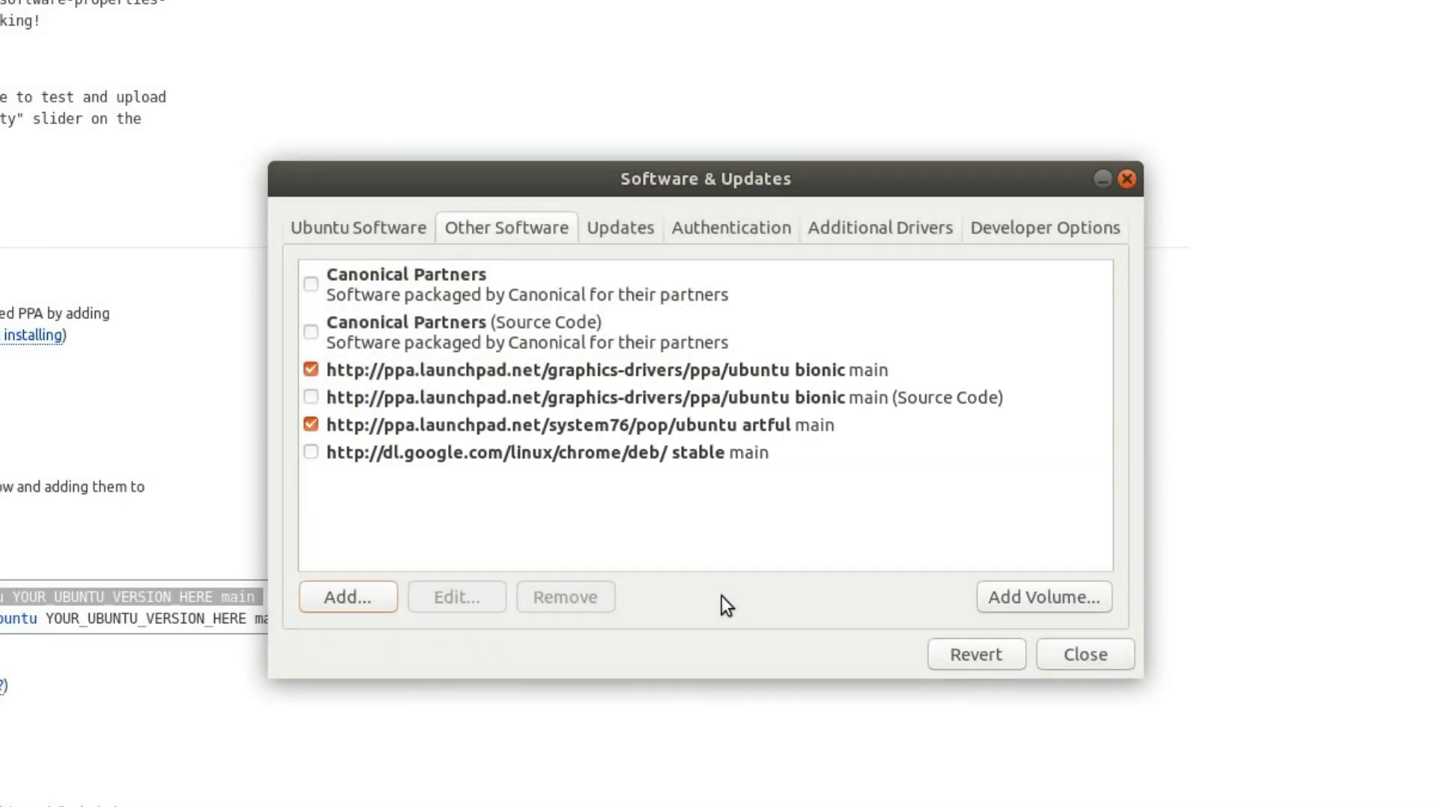
mouse_move(671, 389)
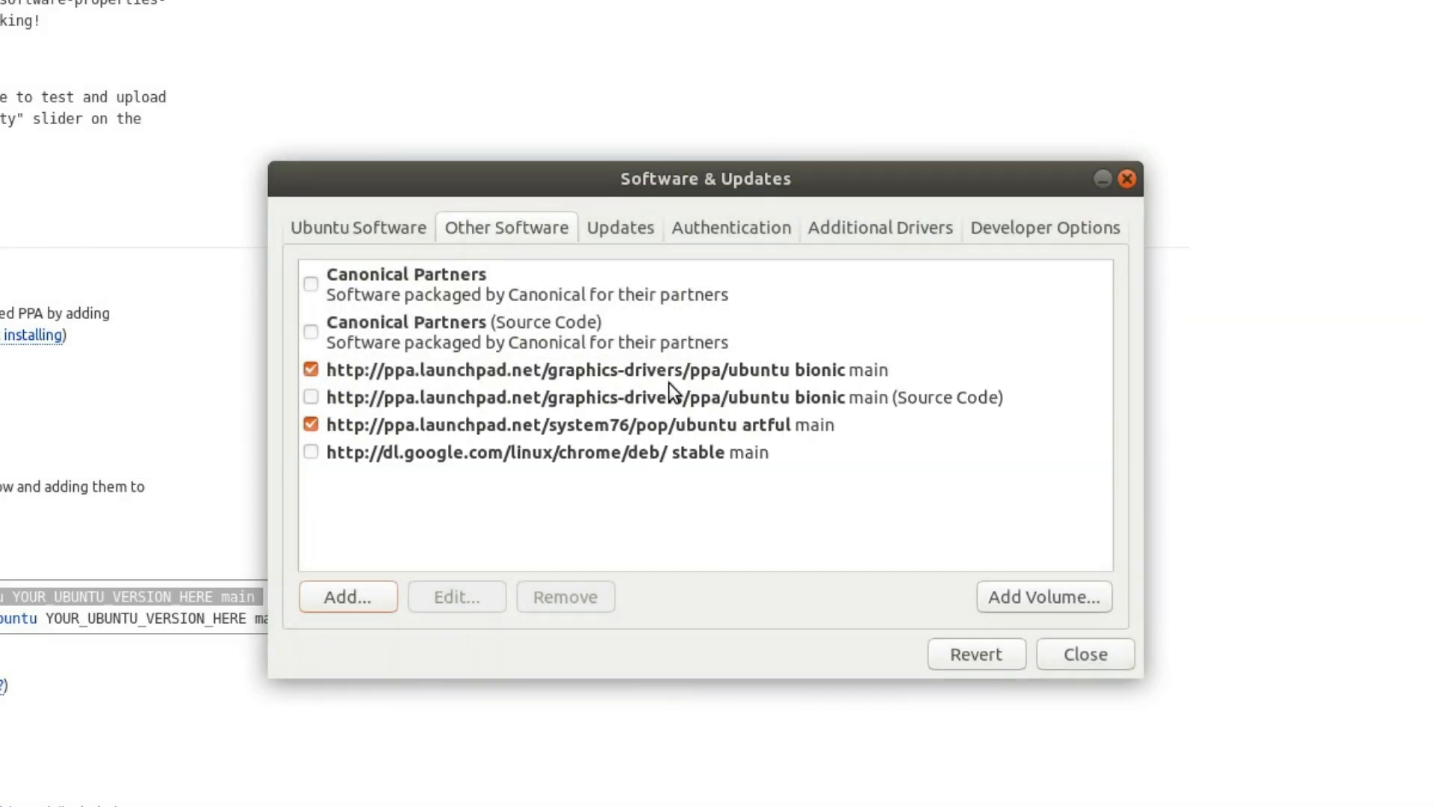
mouse_move(636, 414)
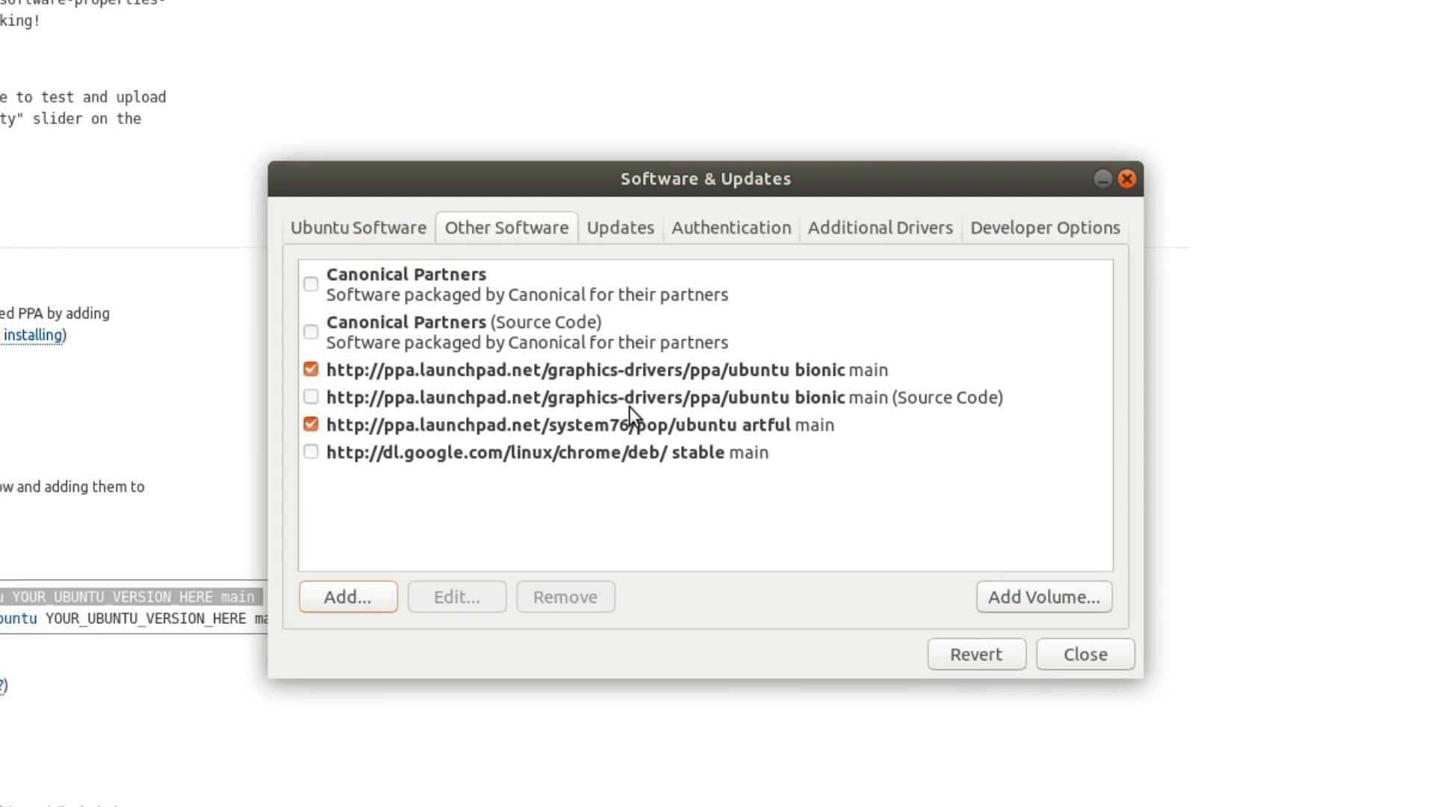
mouse_move(740, 244)
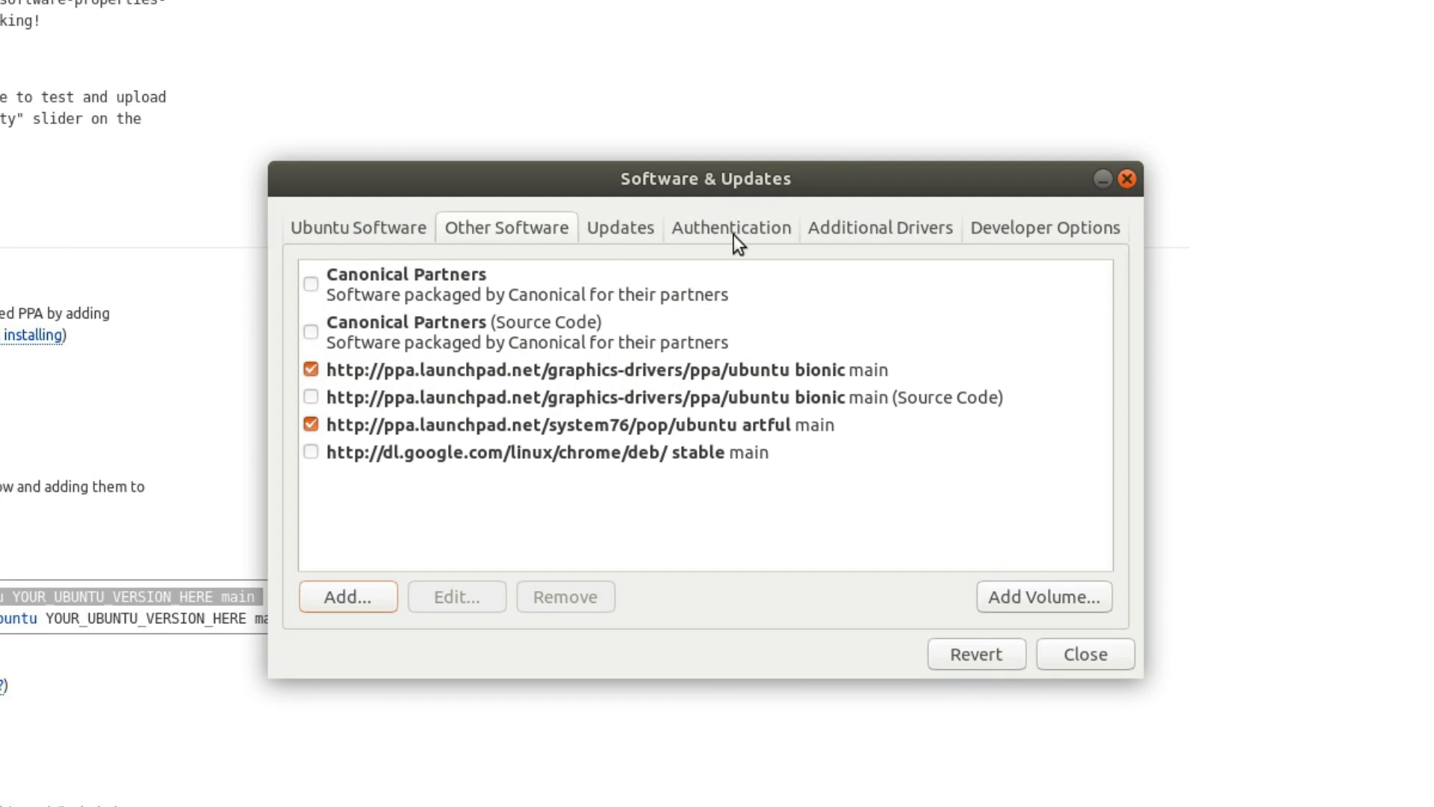
click(879, 227)
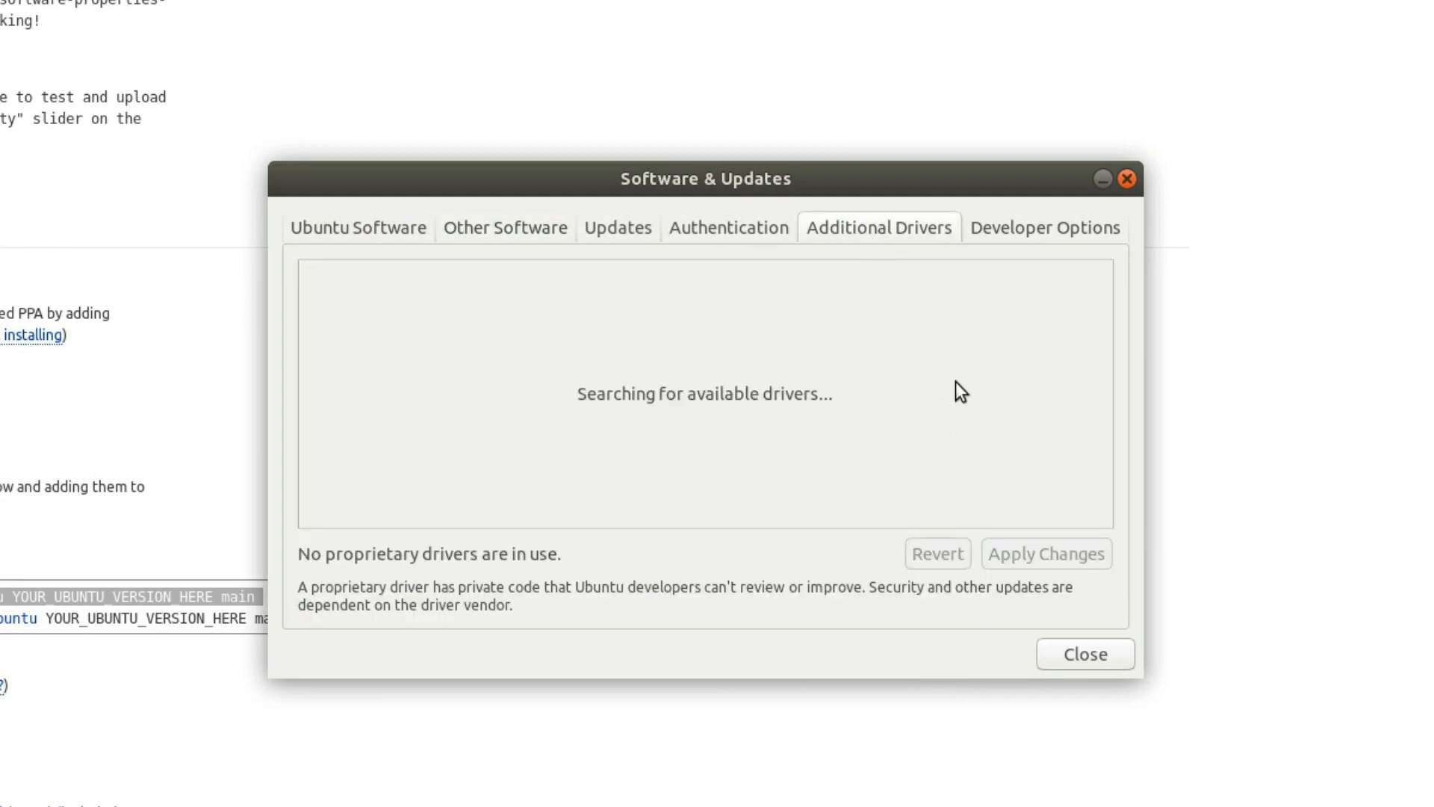
mouse_move(814, 438)
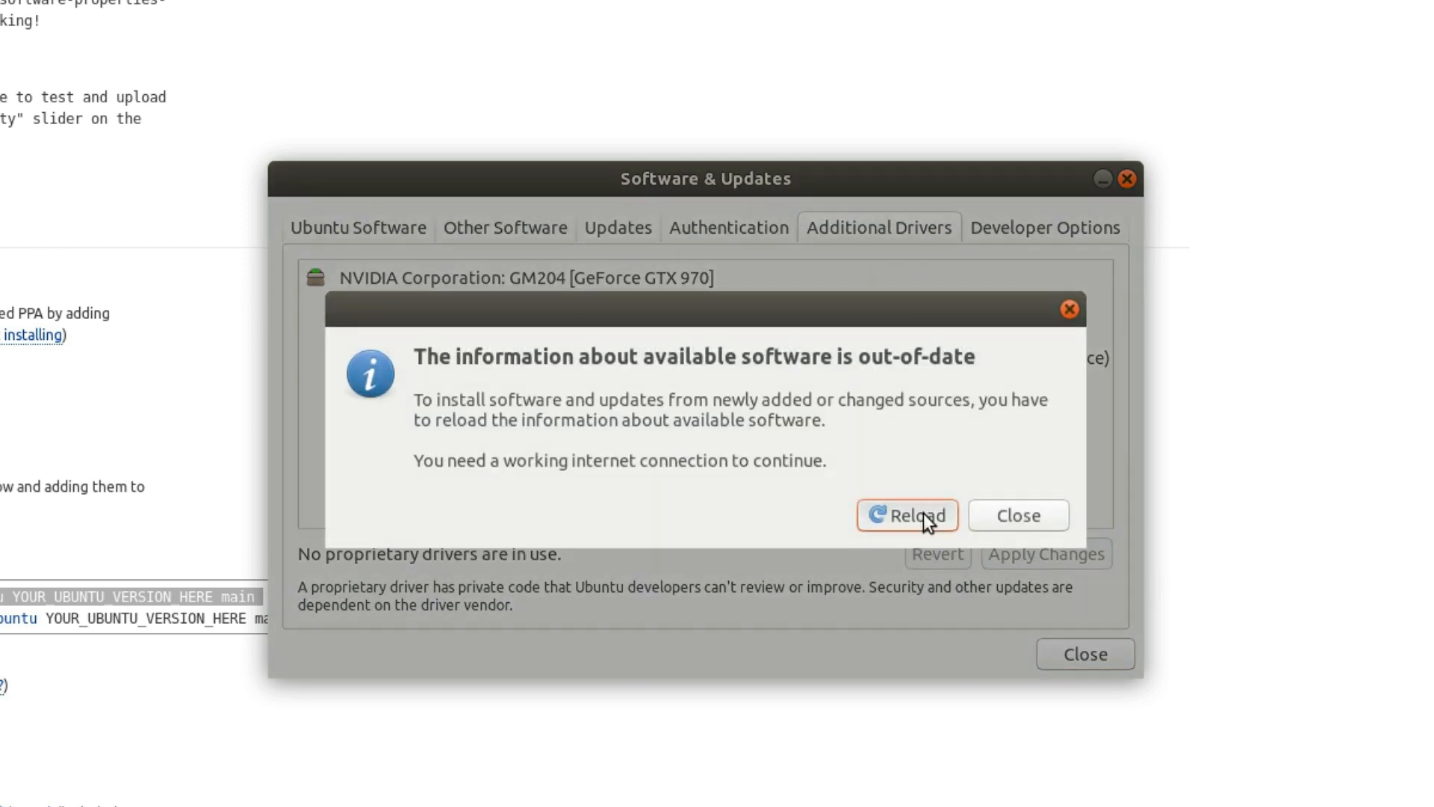
Reload the out-of-date package information so NVIDIA 396 and 390 appear, then start Install Now in Software Updater
click(907, 516)
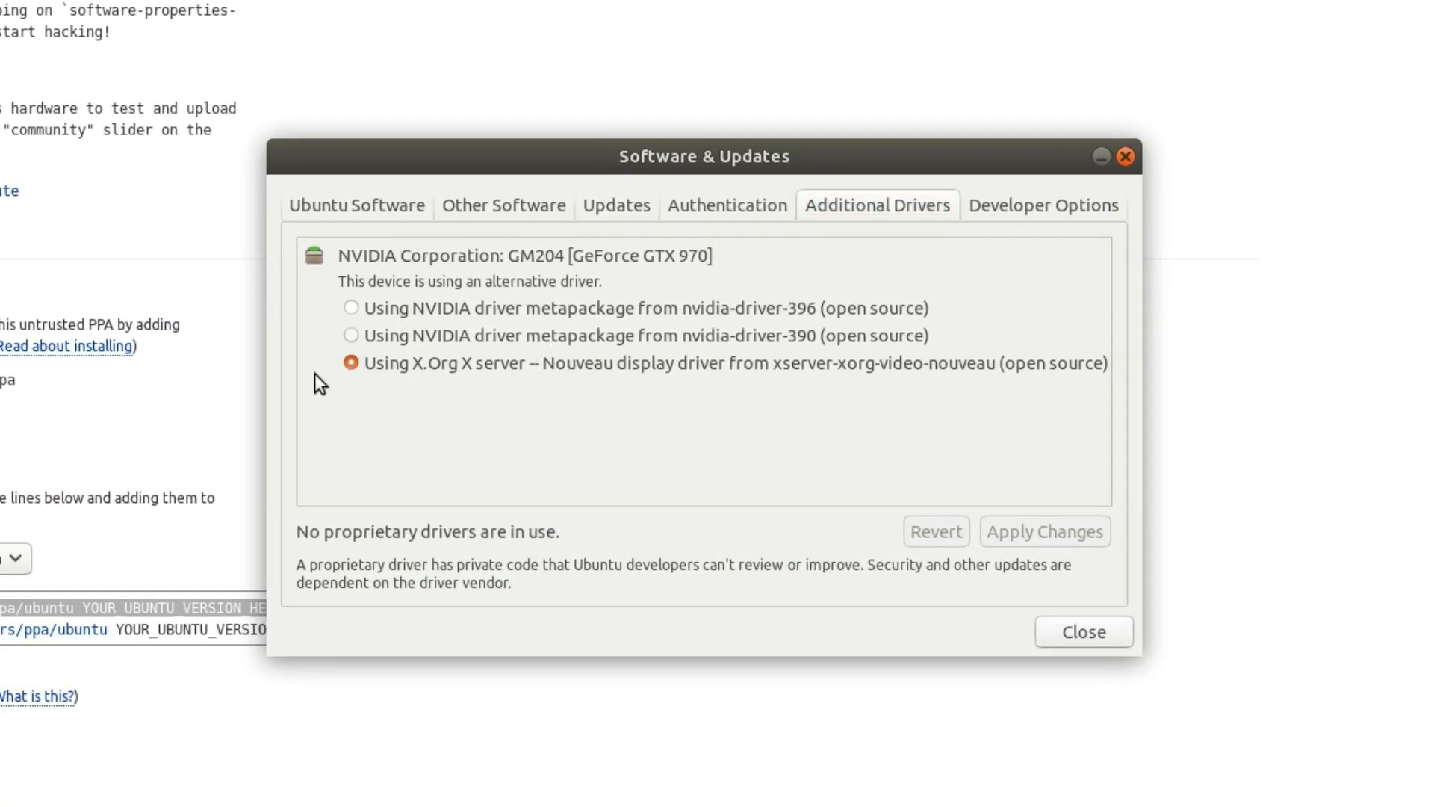
click(351, 334)
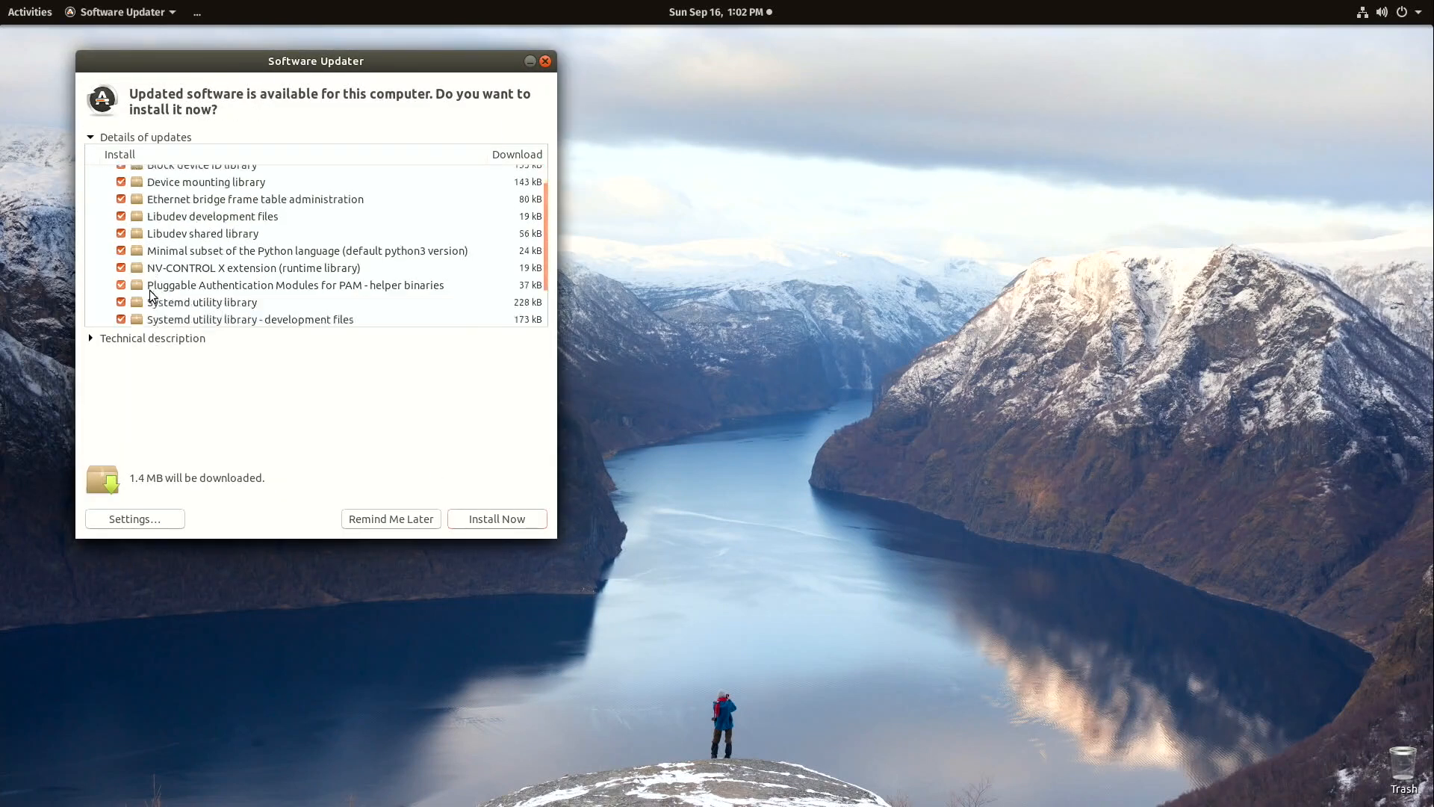
click(496, 518)
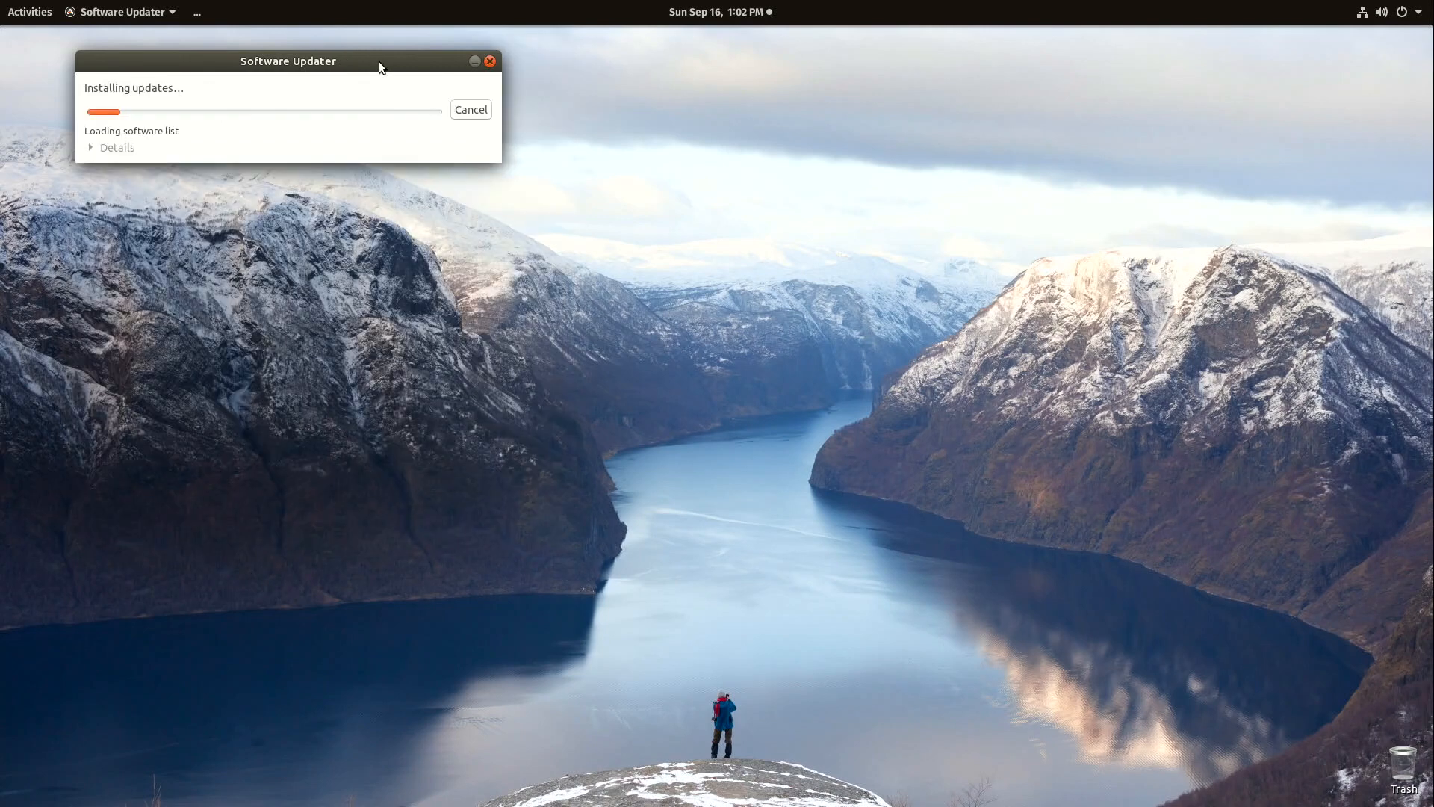